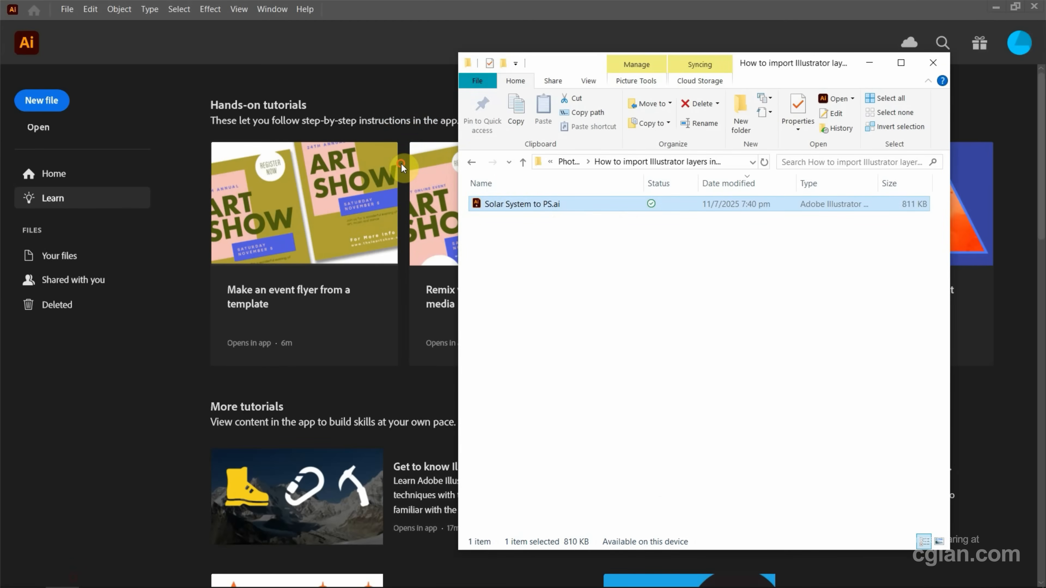
Open 'Solar System to PS.ai' in Illustrator, select all the infographic artwork and copy it
{"action": "double_click", "coordinate": [522, 203]}
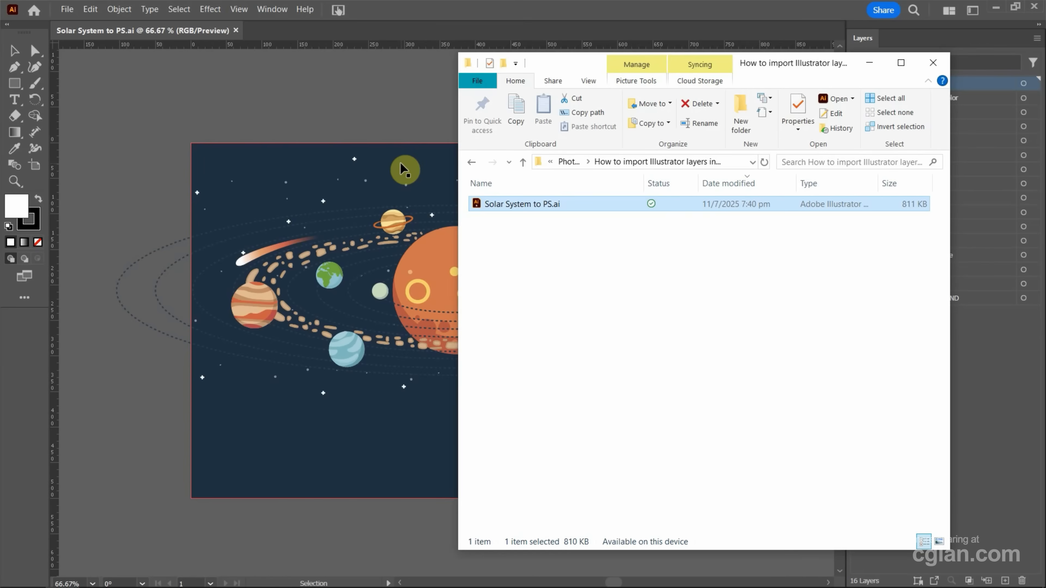
{"action": "left_click", "coordinate": [932, 63]}
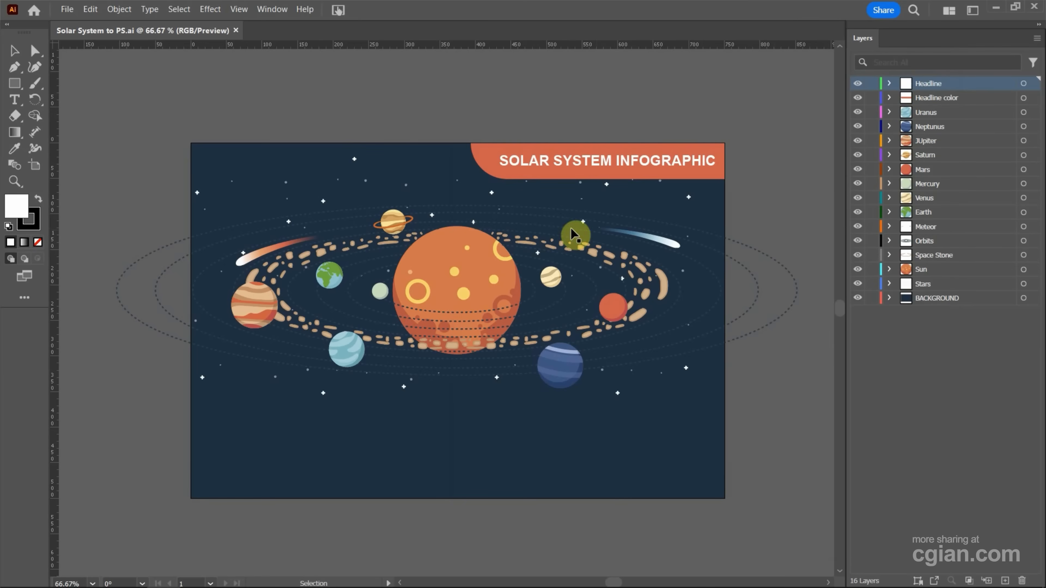
{"action": "left_click", "coordinate": [467, 261]}
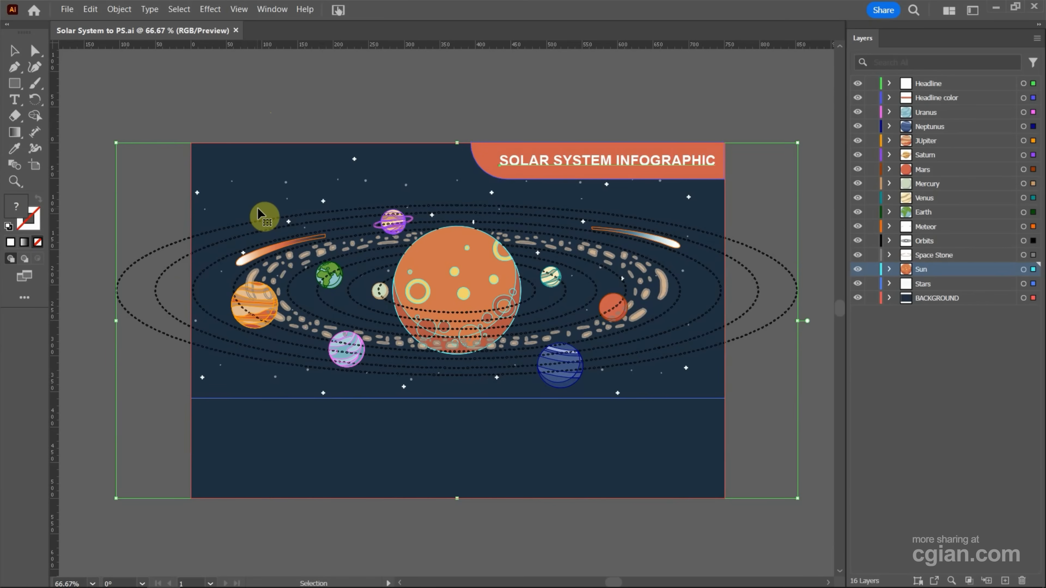
{"action": "left_click", "coordinate": [90, 8]}
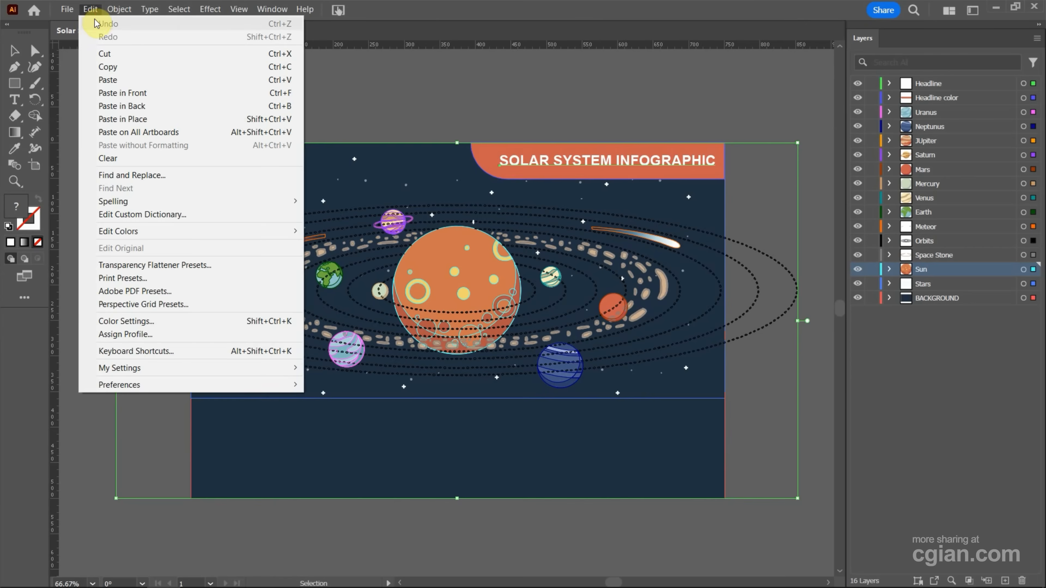
{"action": "mouse_move", "coordinate": [120, 66]}
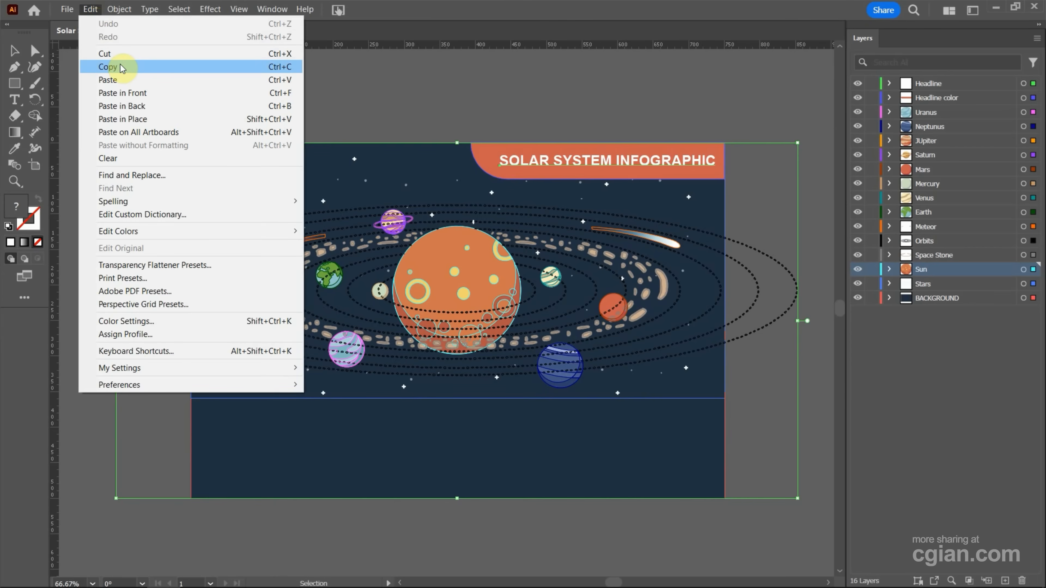
{"action": "left_click", "coordinate": [108, 66]}
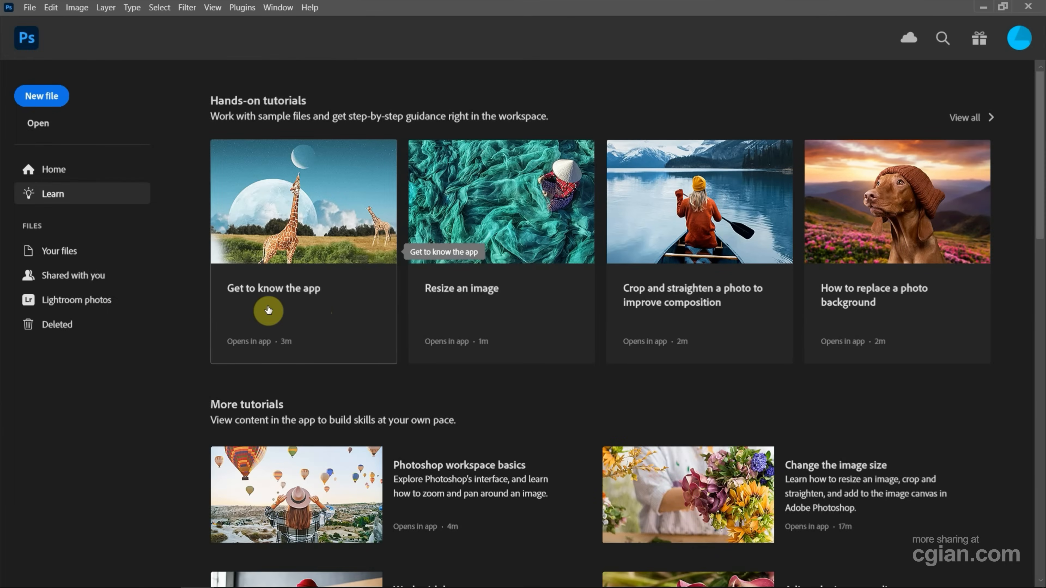
Create a new Photoshop document from the Clipboard preset, 978 × 500 px with a white canvas
{"action": "left_click", "coordinate": [41, 96]}
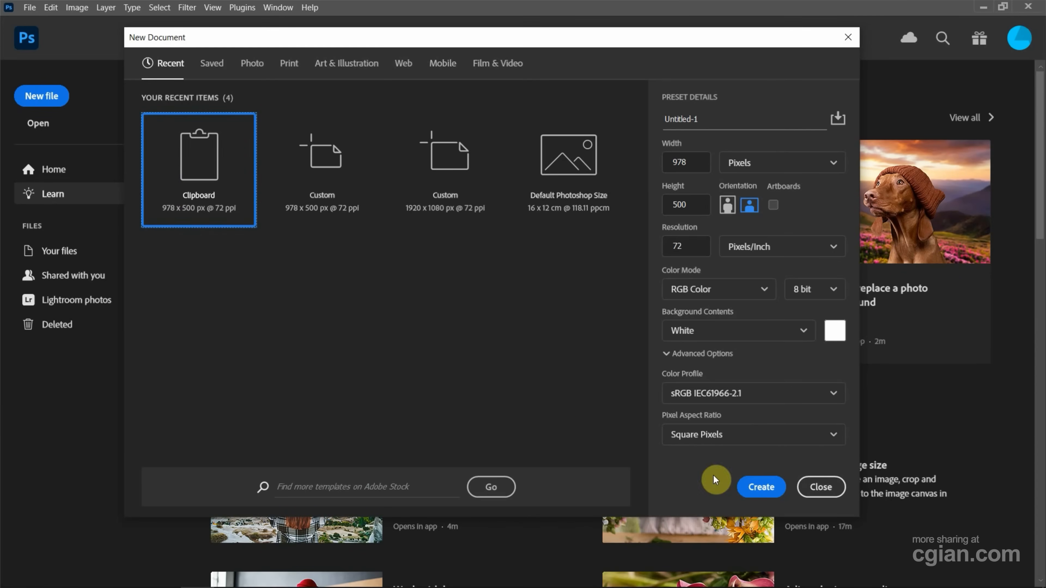
{"action": "left_click", "coordinate": [761, 487]}
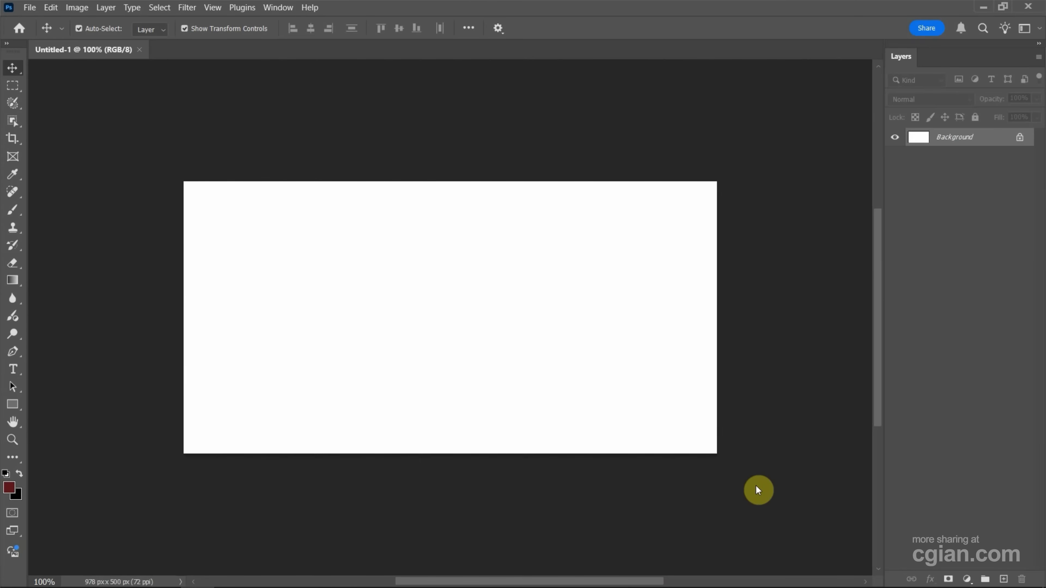
Paste the artwork as layers, keeping clipping masks as vector masks and accepting partial rasterizing
{"action": "left_click", "coordinate": [78, 28]}
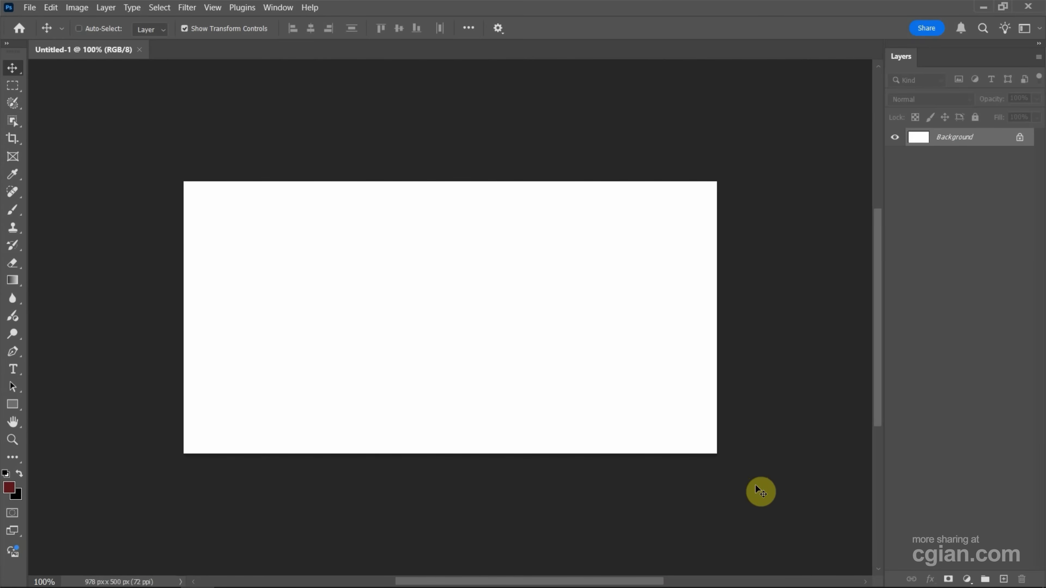
{"action": "key", "text": "ctrl+v"}
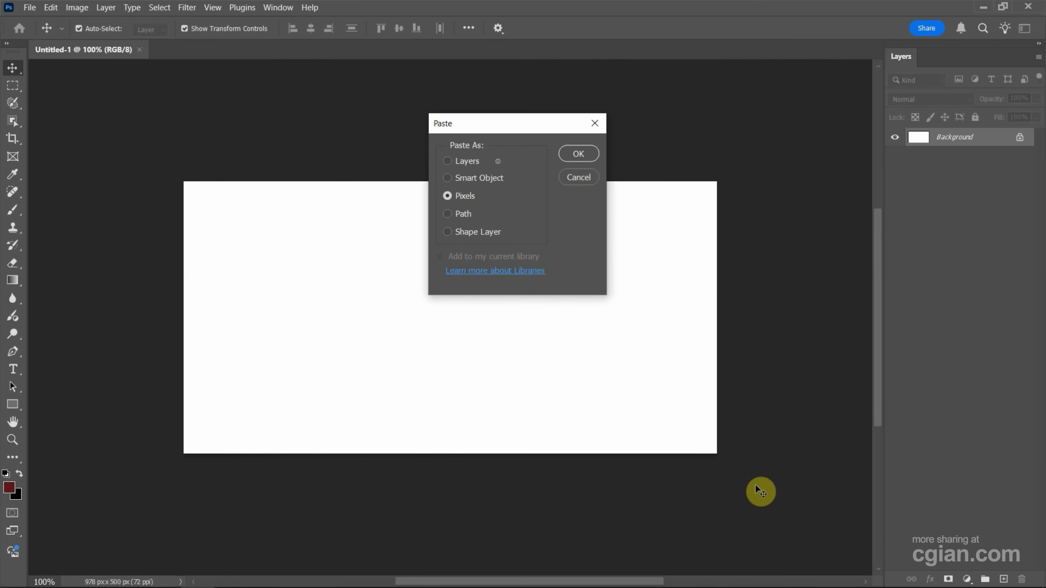
{"action": "mouse_move", "coordinate": [442, 145]}
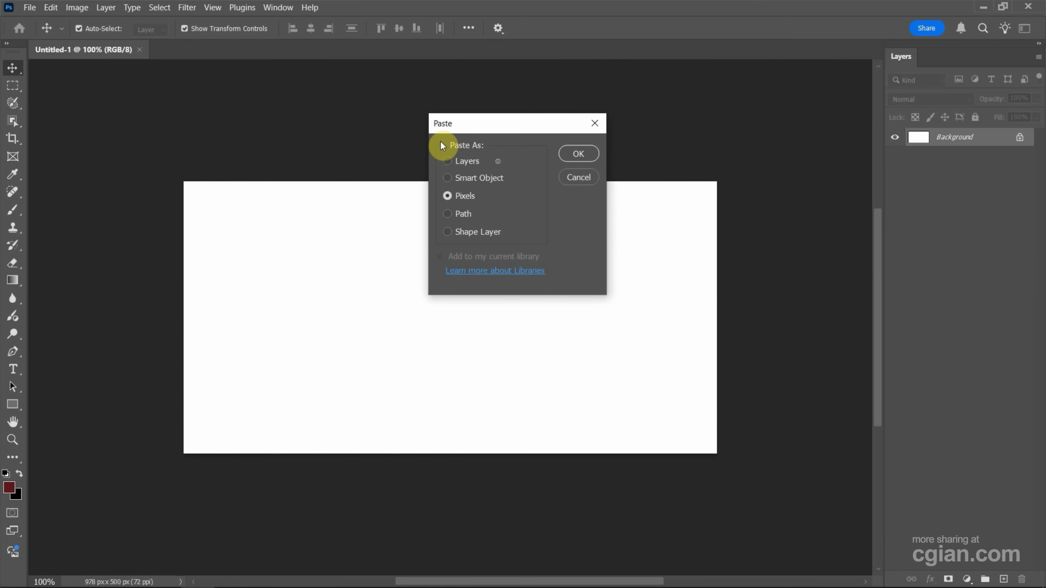
{"action": "left_click", "coordinate": [448, 161]}
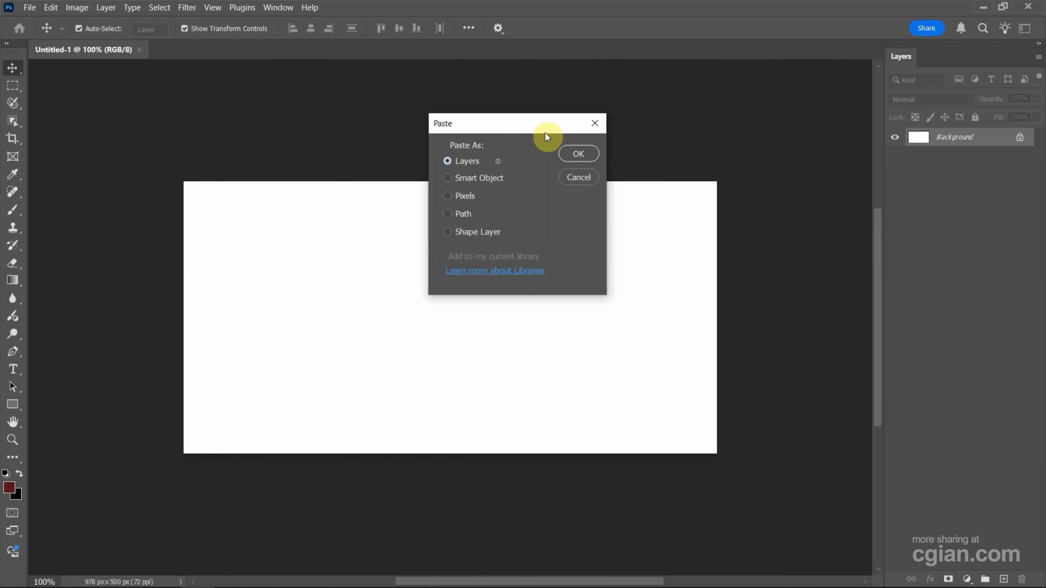
{"action": "left_click", "coordinate": [577, 154]}
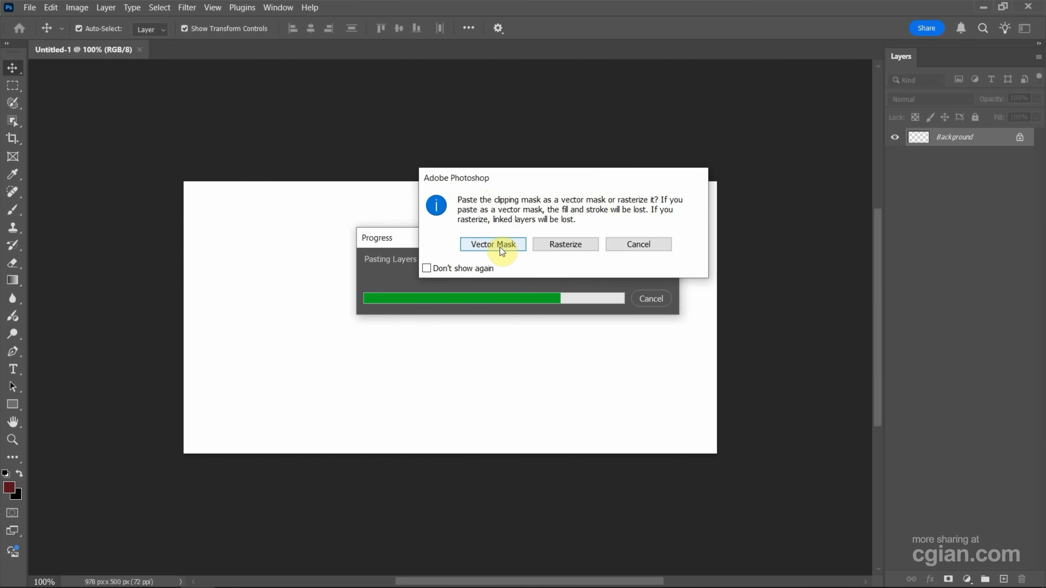
{"action": "left_click", "coordinate": [492, 244]}
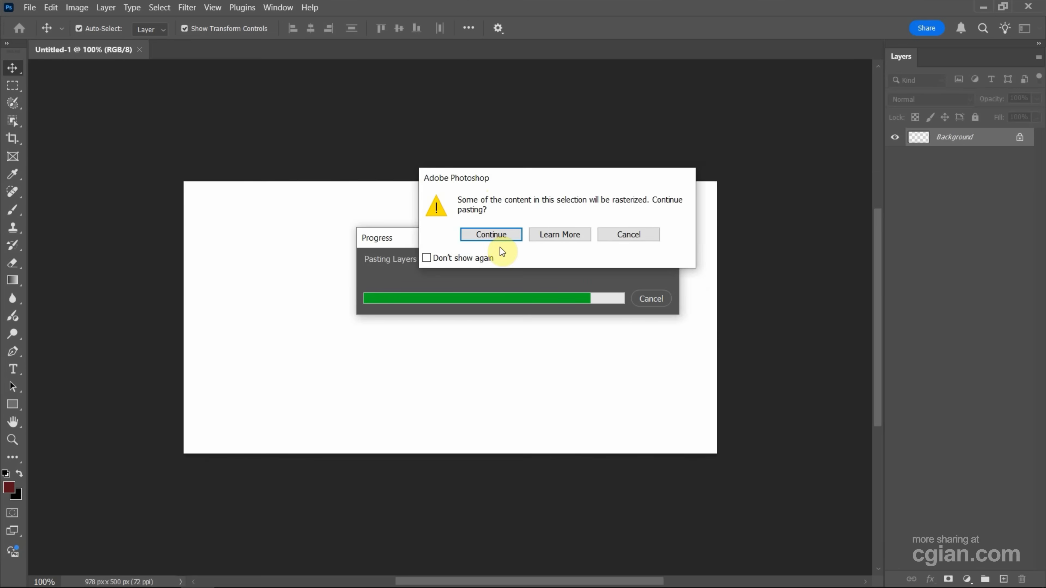
{"action": "left_click", "coordinate": [490, 234]}
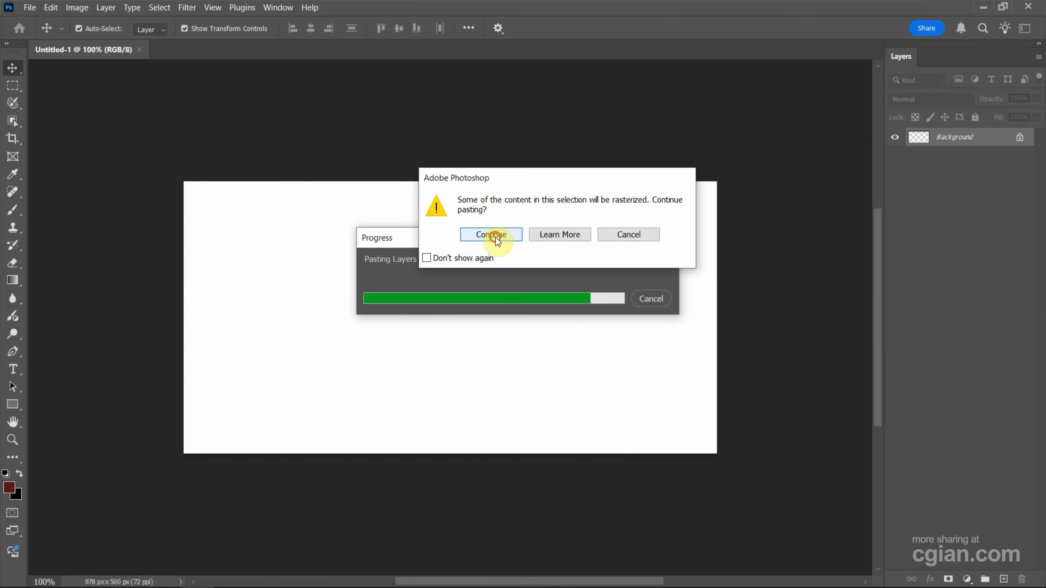
{"action": "left_click", "coordinate": [490, 234]}
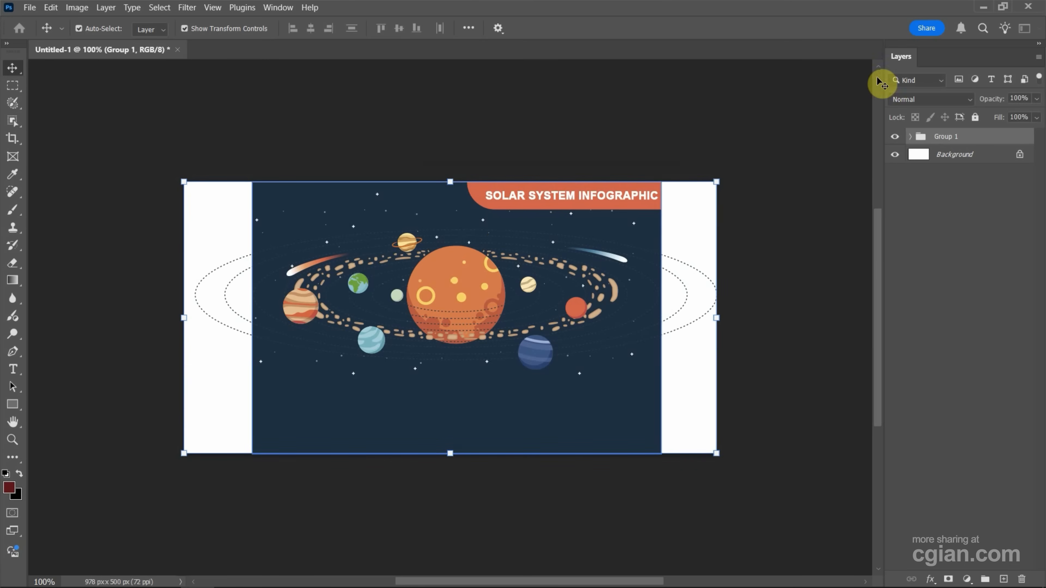
Expand Group 1 and Headline, then edit the live headline text so it reads 'Solar SYSTEM INFOGRAPHIC'
{"action": "left_click", "coordinate": [909, 136]}
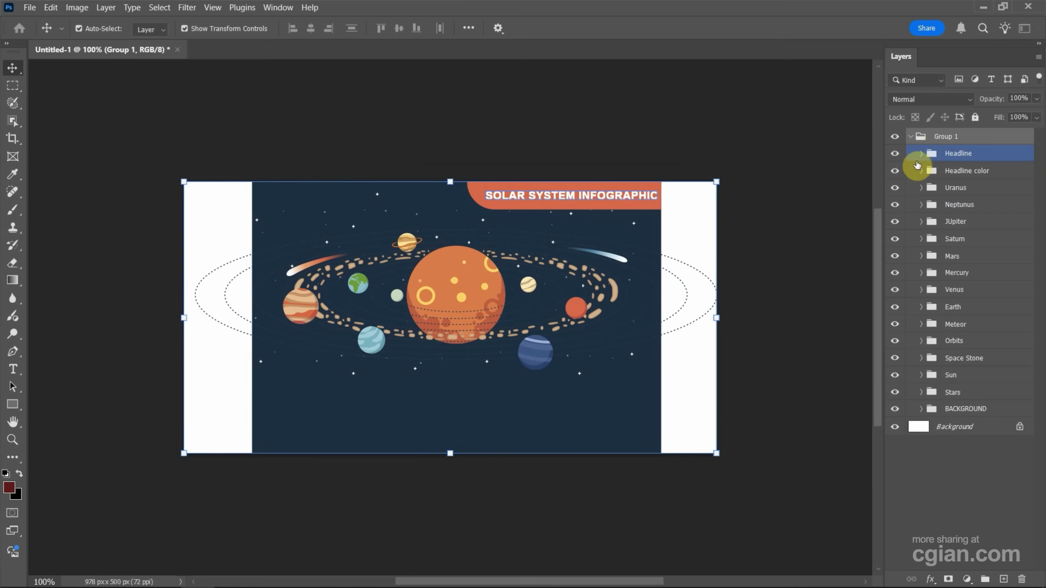
{"action": "left_click", "coordinate": [920, 152]}
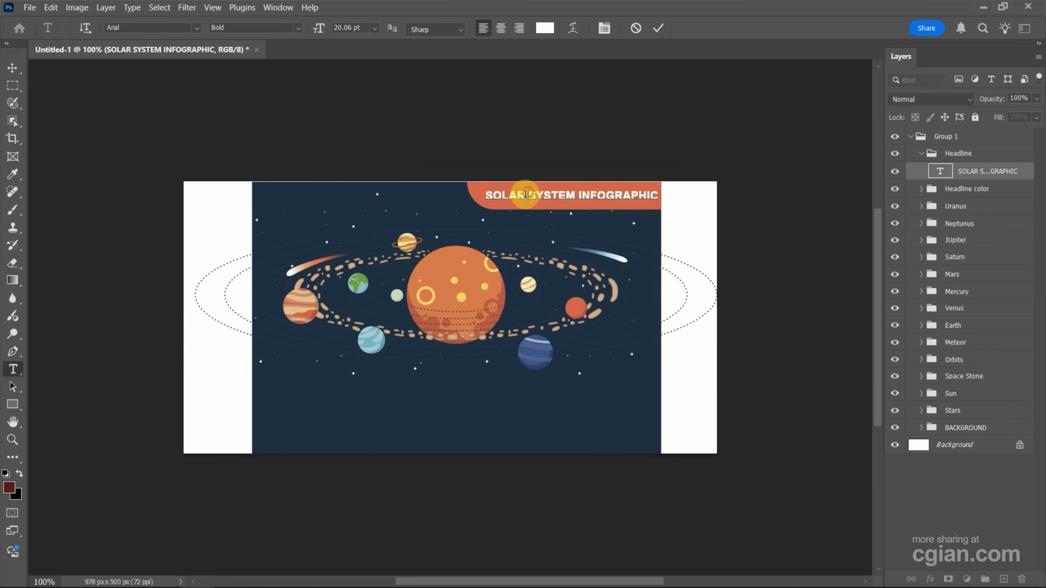
{"action": "double_click", "coordinate": [505, 196]}
{"action": "type", "text": "olar"}
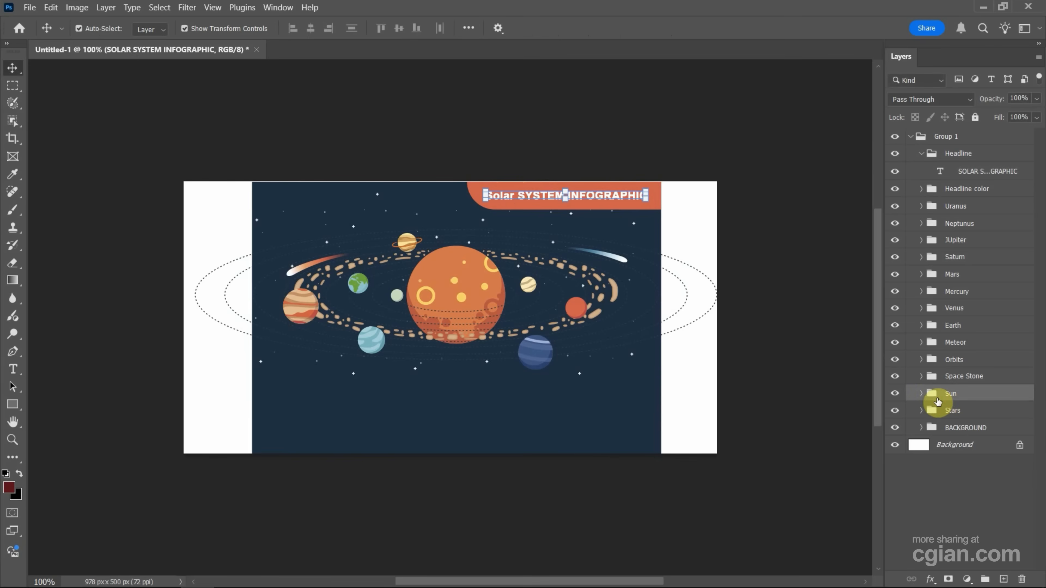
Recolour one Sun <Path> layer a darker red, then inspect it as an editable path with the Convert Point Tool
{"action": "left_click", "coordinate": [938, 393]}
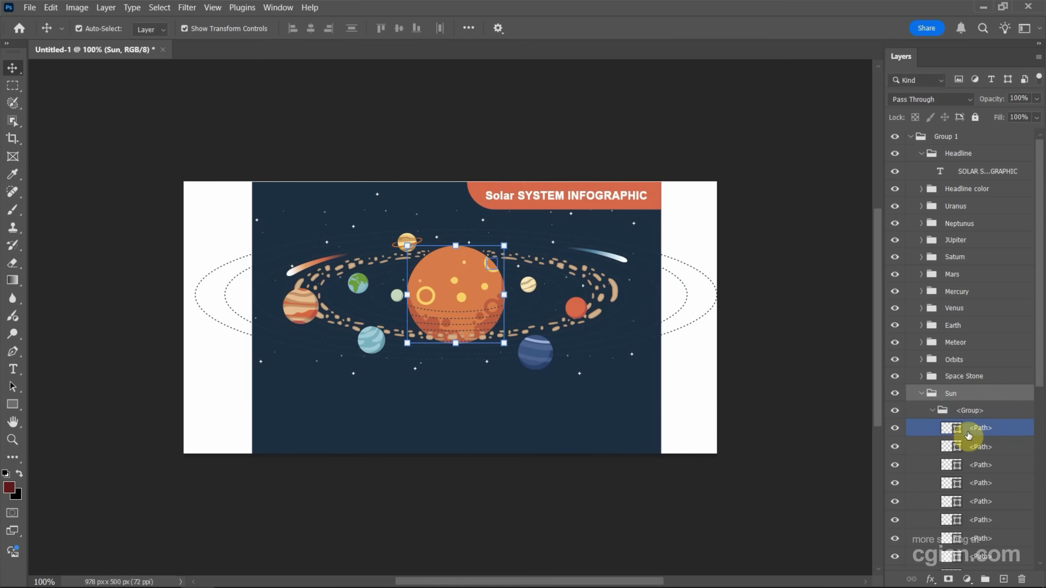
{"action": "left_click", "coordinate": [978, 446]}
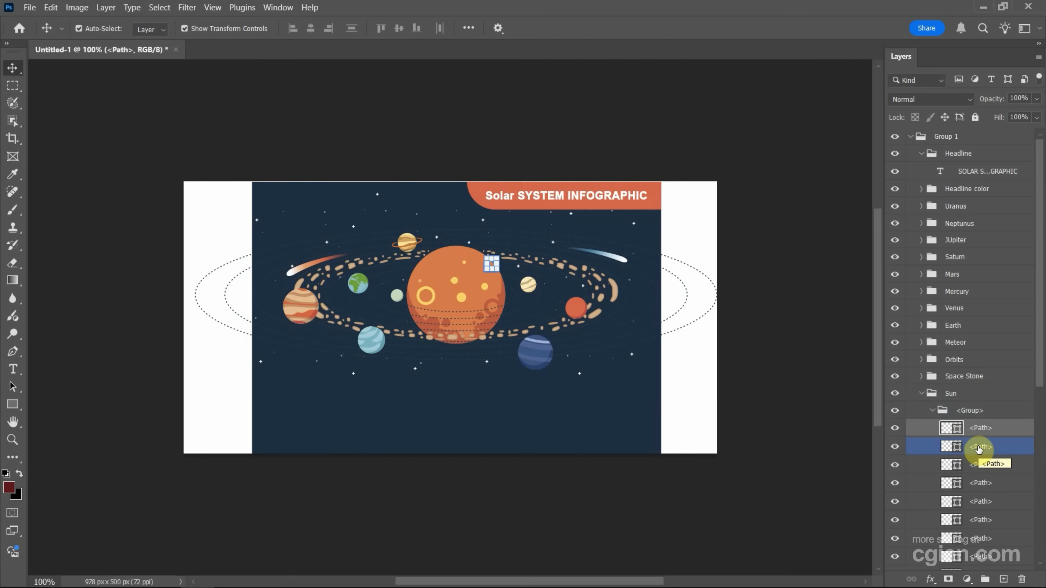
{"action": "scroll", "scroll_direction": "down", "scroll_amount": 3}
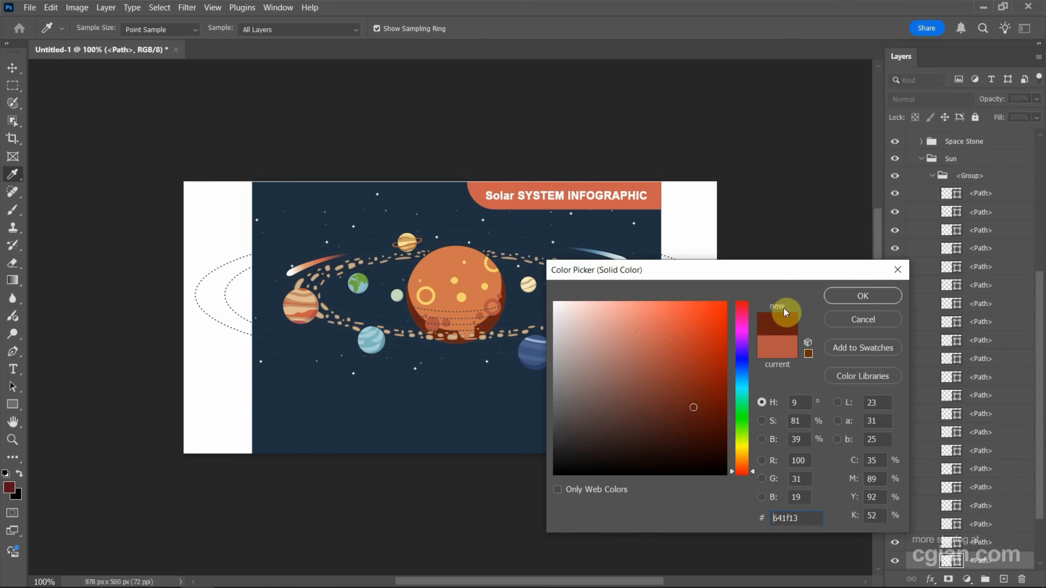
{"action": "left_click", "coordinate": [861, 295]}
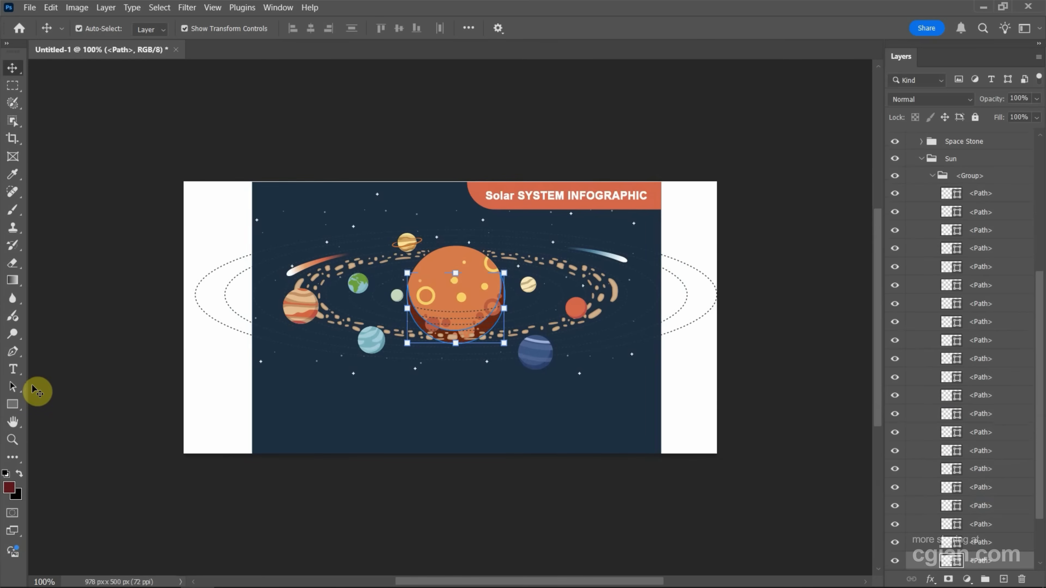
{"action": "left_click", "coordinate": [12, 351]}
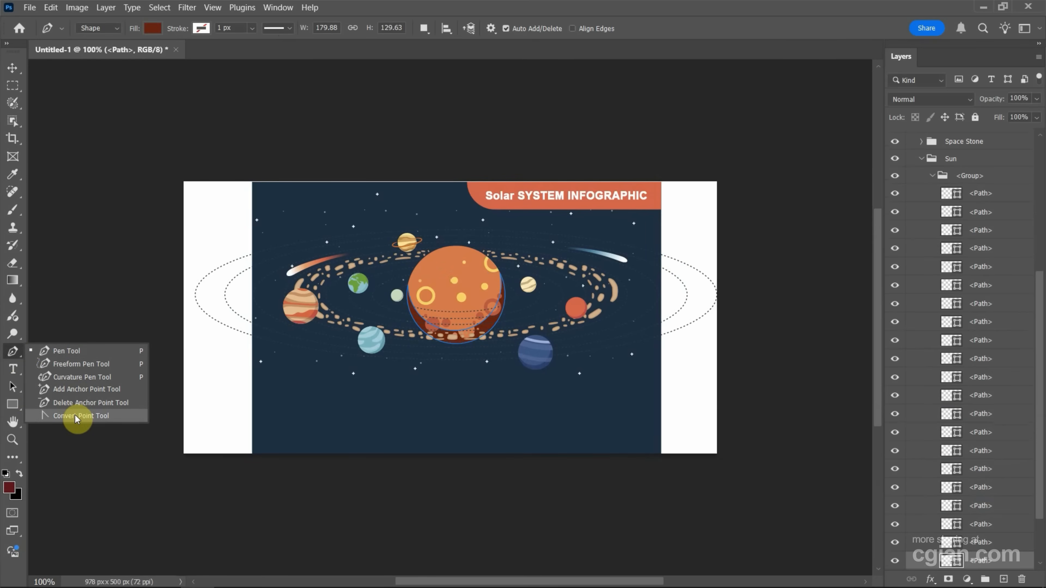
{"action": "left_click", "coordinate": [81, 416]}
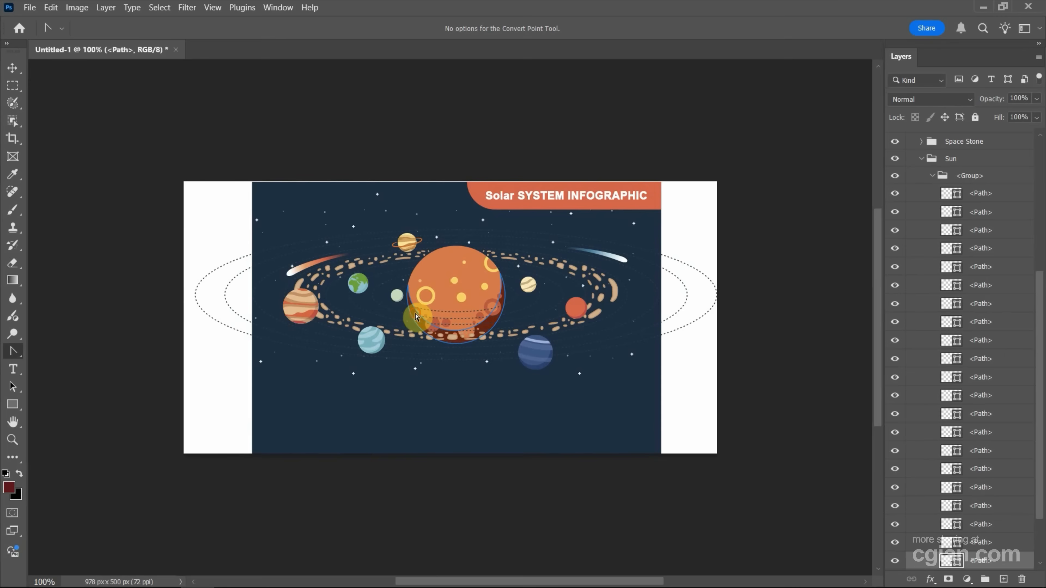